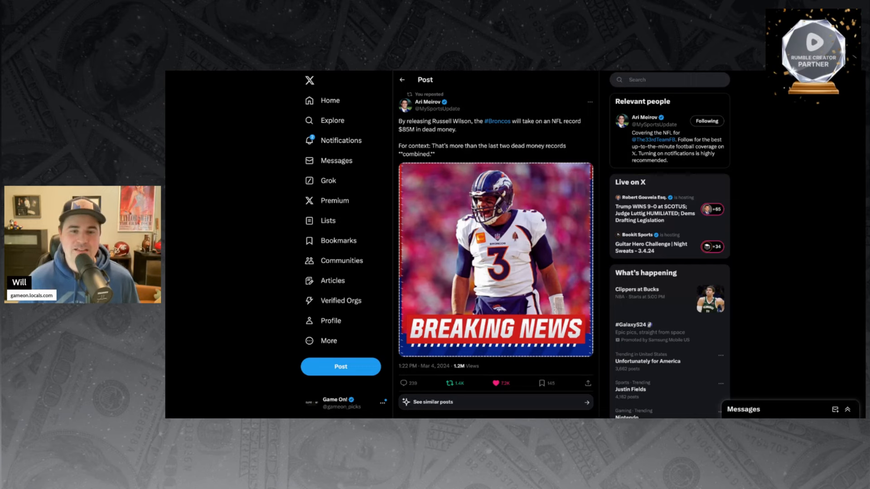
mouse_move(238, 95)
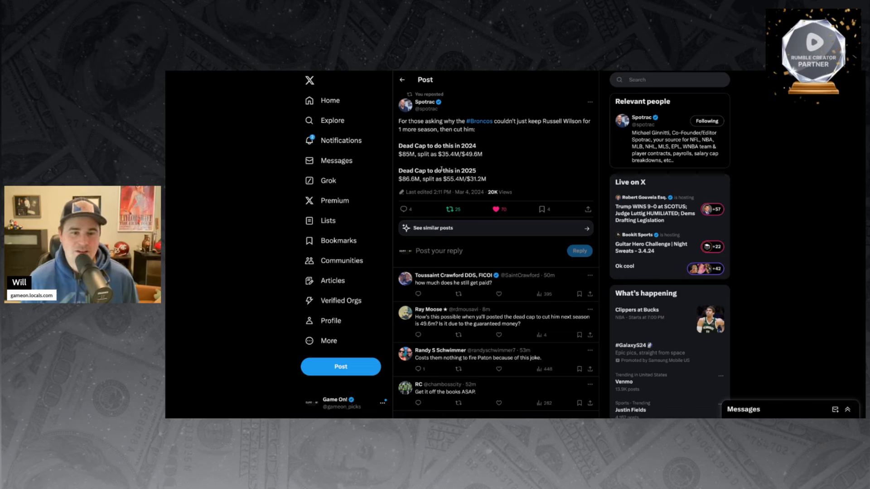
mouse_move(407, 188)
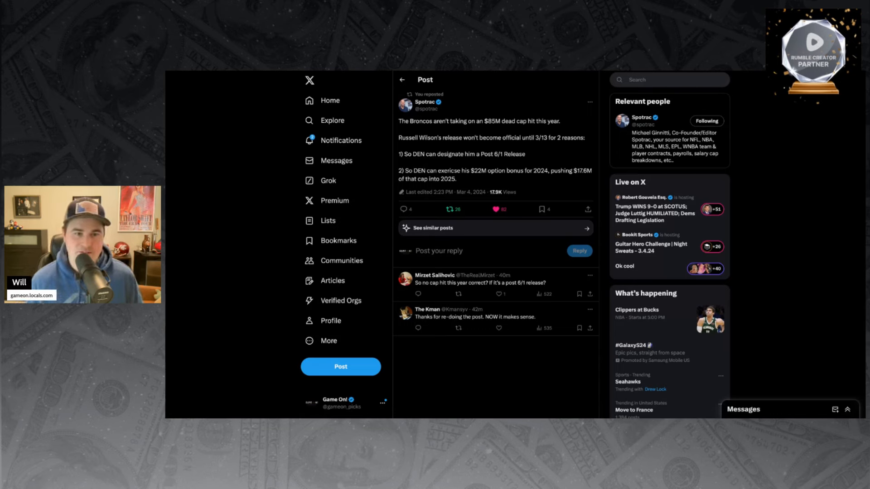
mouse_move(262, 159)
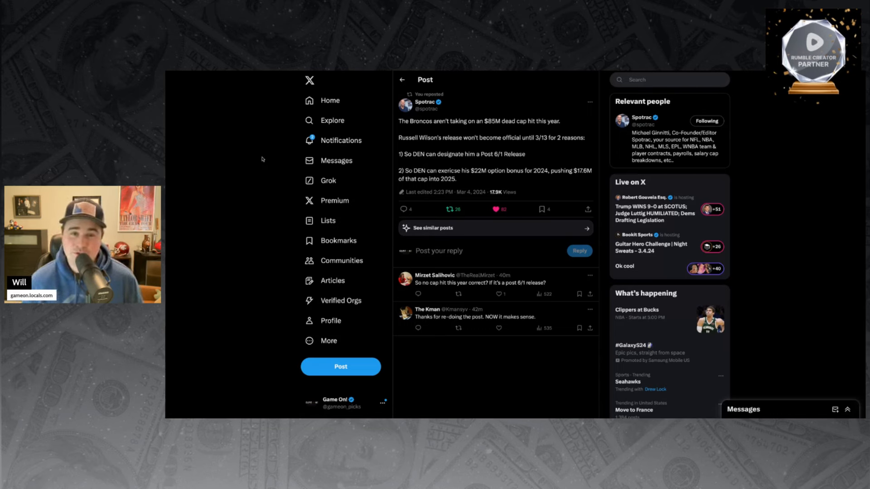